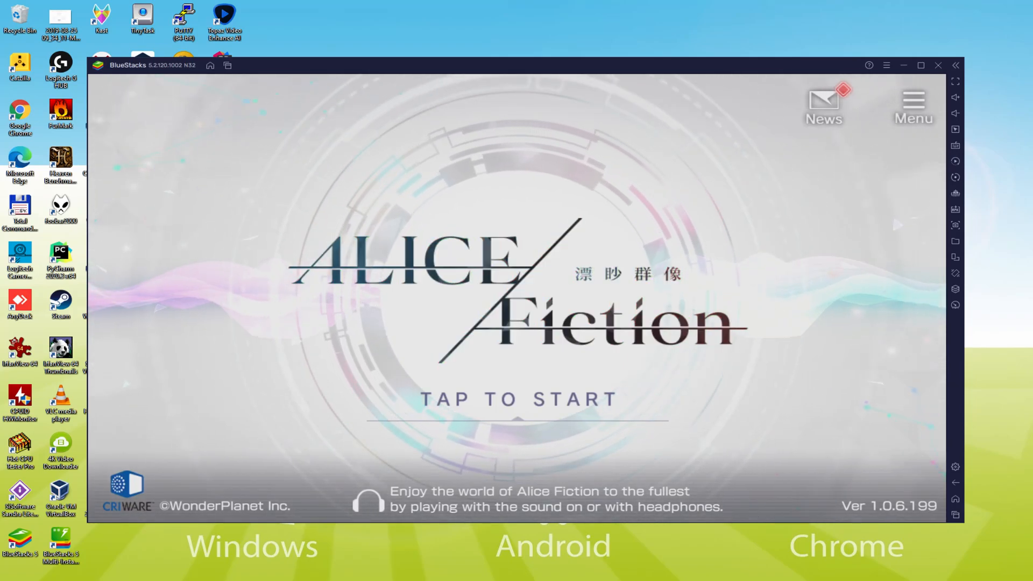
- Scroll the usitility ALICE Fiction guide and follow its green 'Download Game on PC' button
left_click(517, 399)
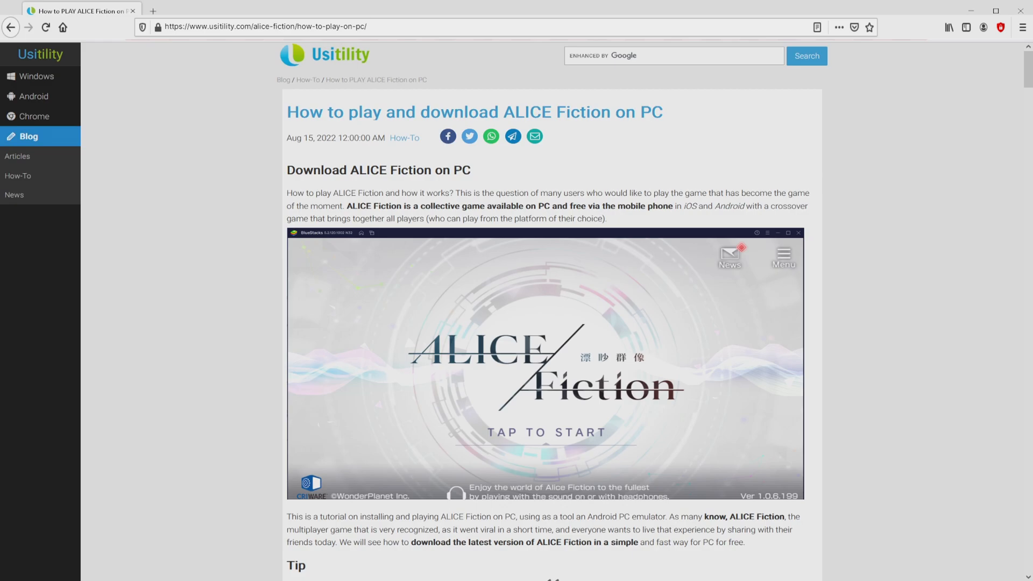
scroll("down", 3)
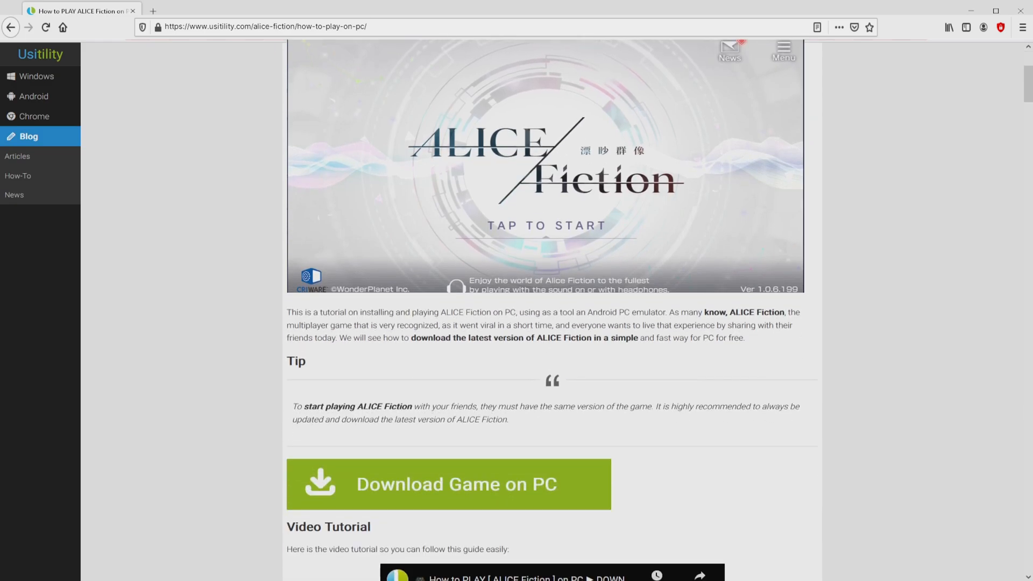
left_click(440, 485)
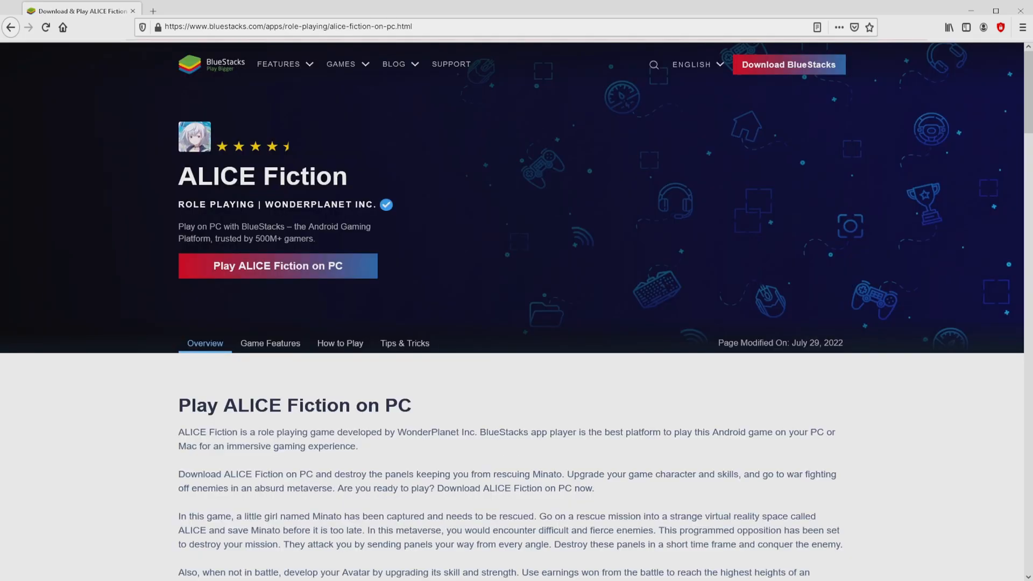
scroll("down", 3)
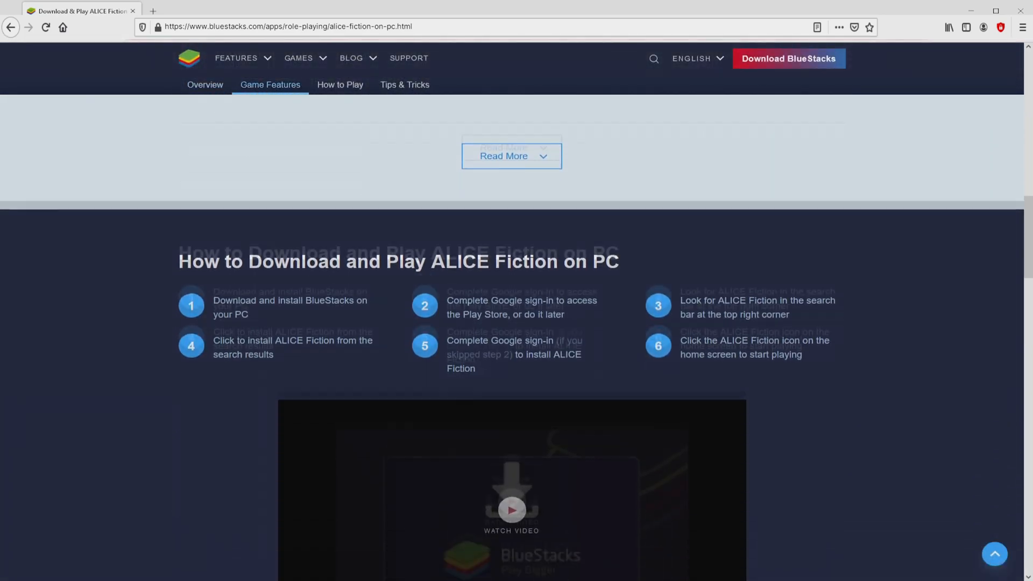
scroll("up", 3)
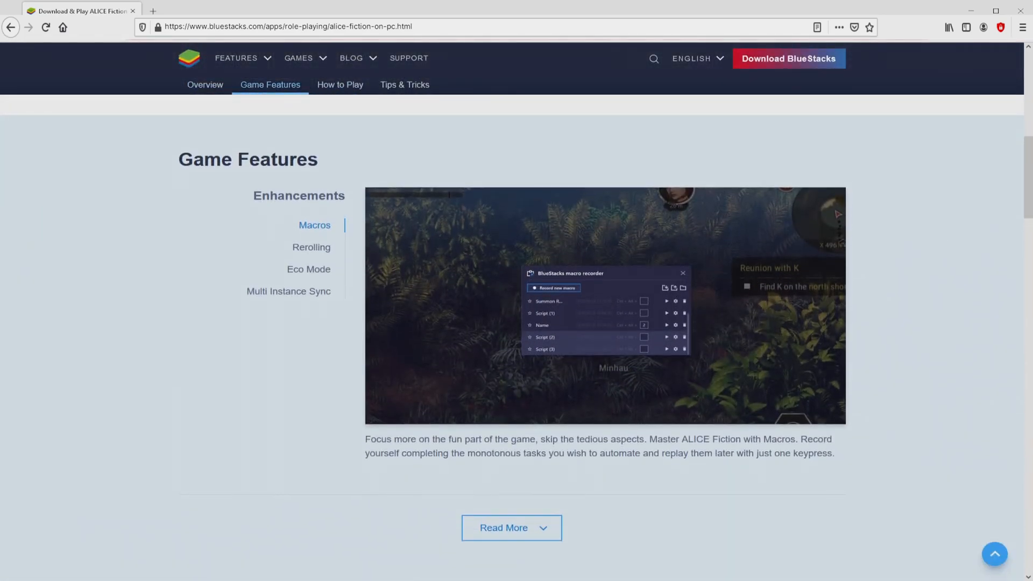
left_click(311, 247)
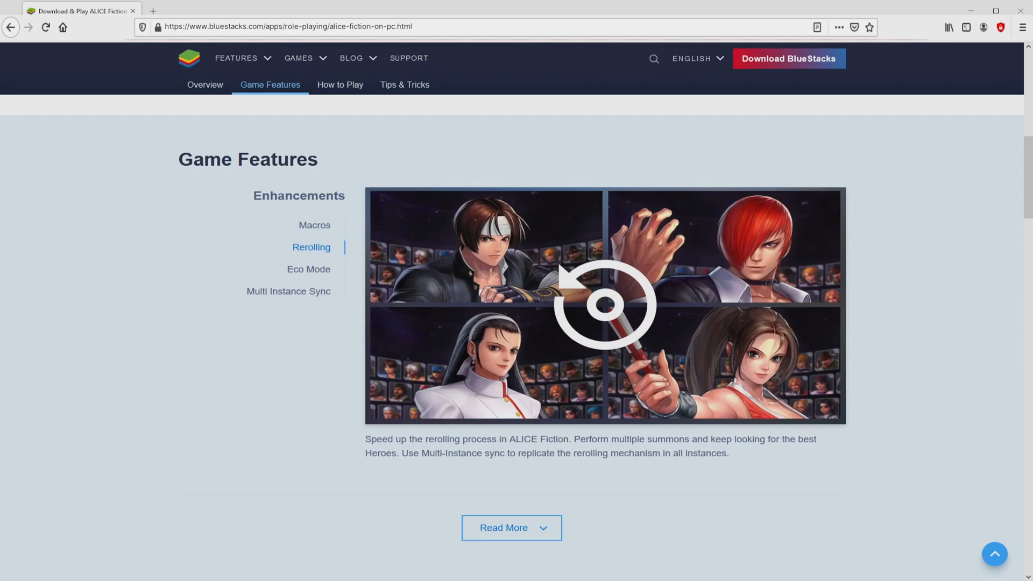
left_click(309, 269)
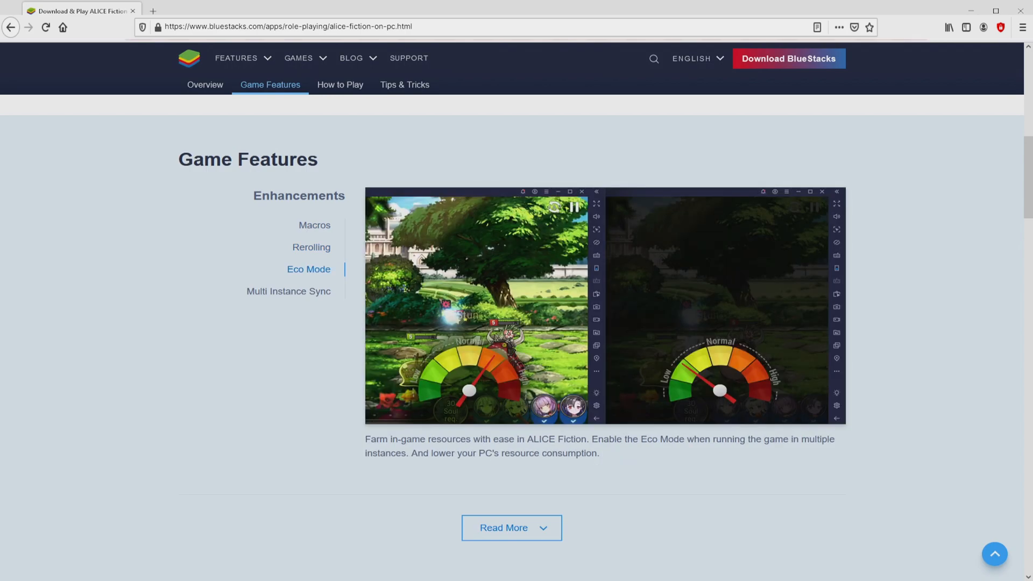
left_click(288, 291)
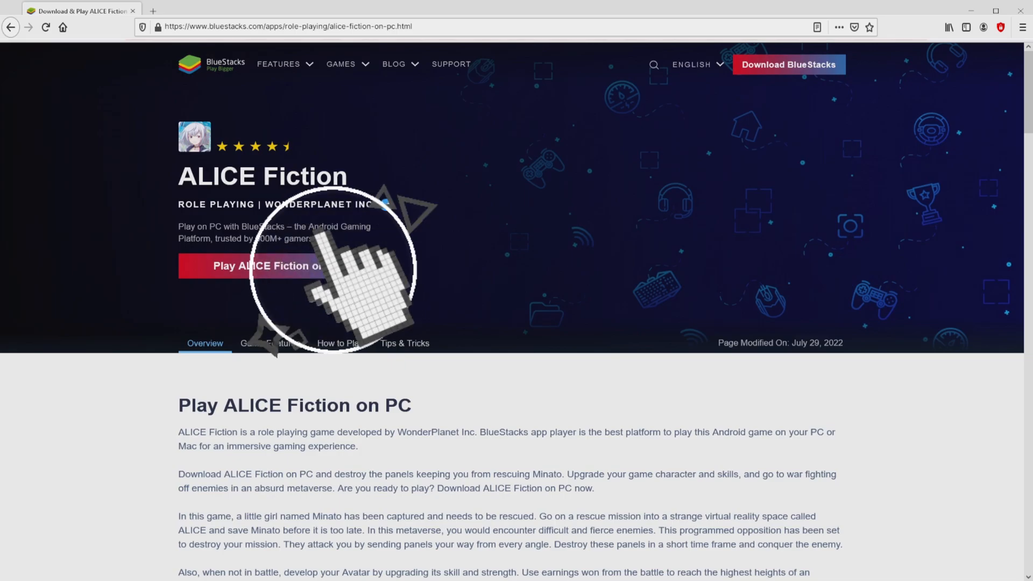
- Download BlueStacks via the 'Play ALICE Fiction on PC' button
left_click(277, 265)
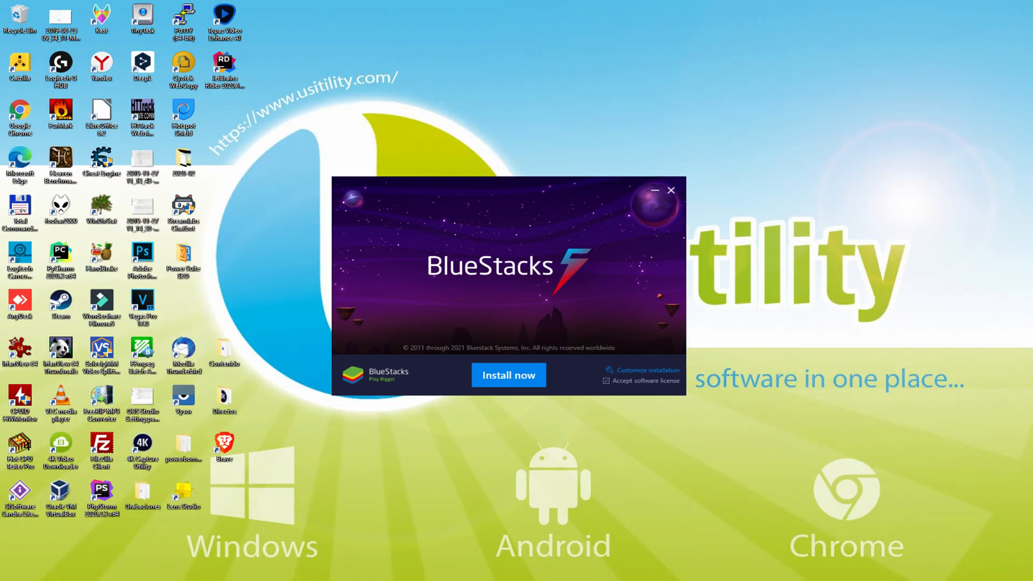
left_click(508, 375)
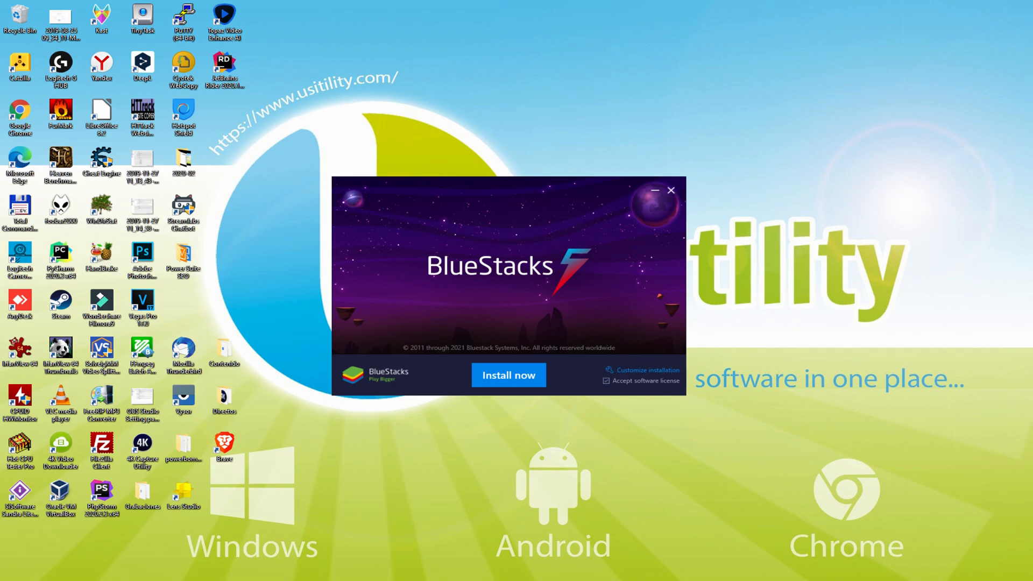
mouse_move(639, 379)
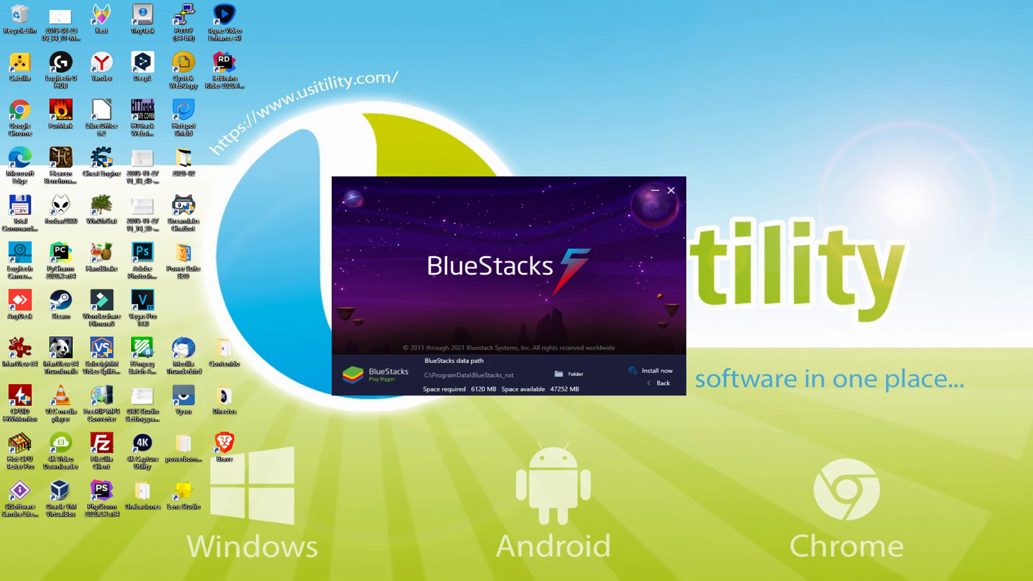
mouse_move(664, 389)
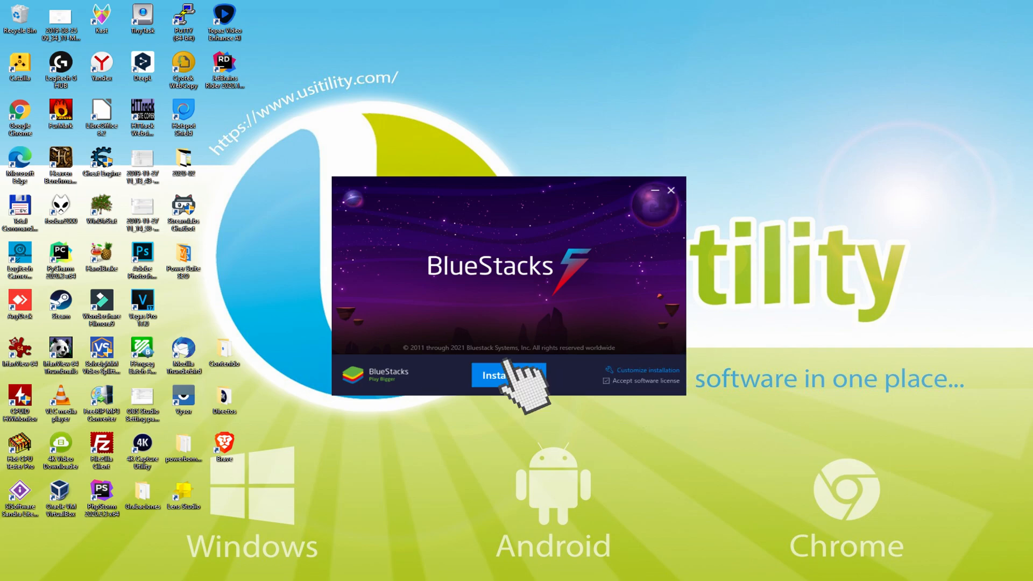
left_click(497, 375)
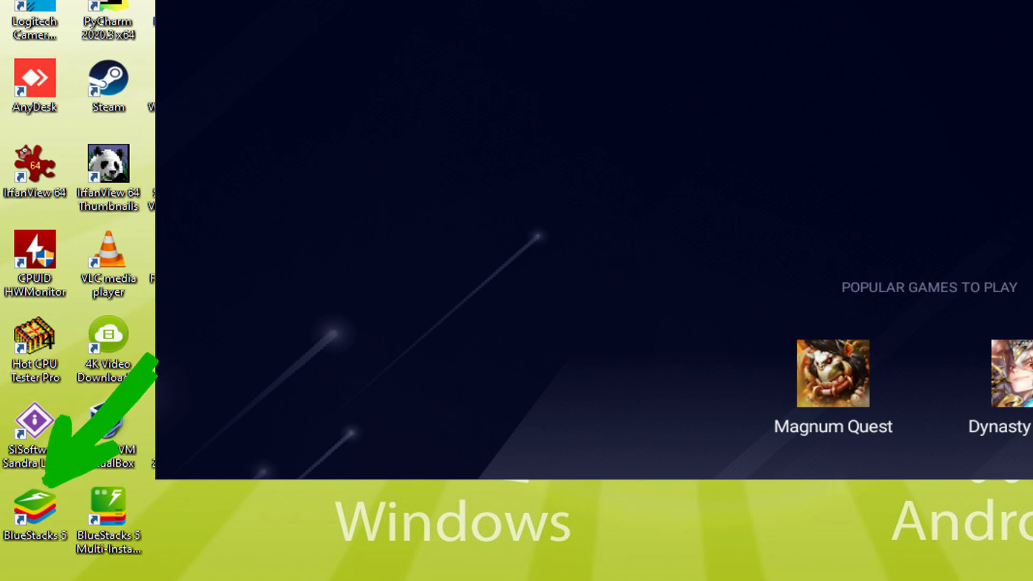
- Launch BlueStacks 5 from its desktop shortcut and wait for the home screen
double_click(34, 503)
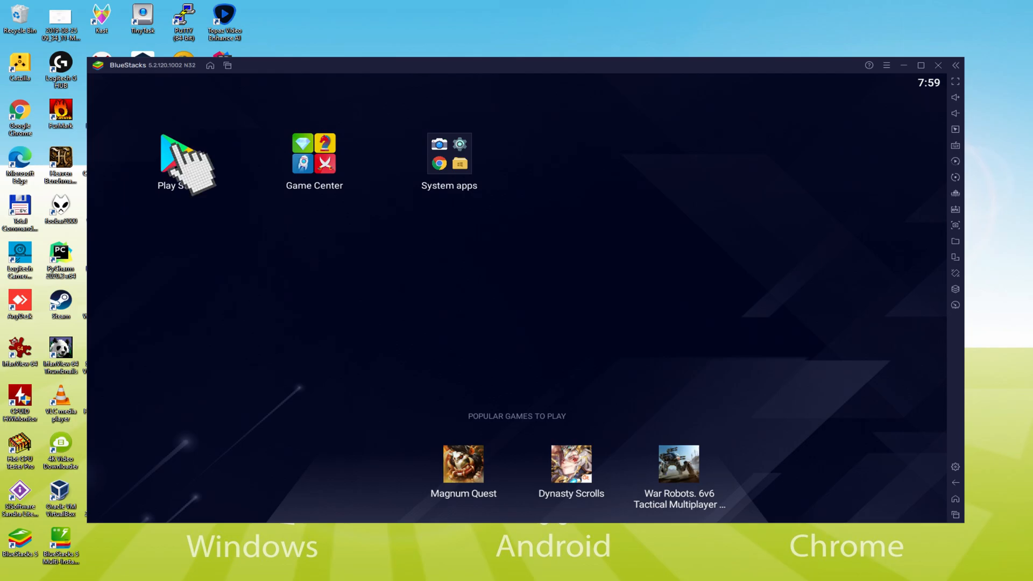
- Open the Play Store in BlueStacks and start the Google account sign-in
left_click(175, 156)
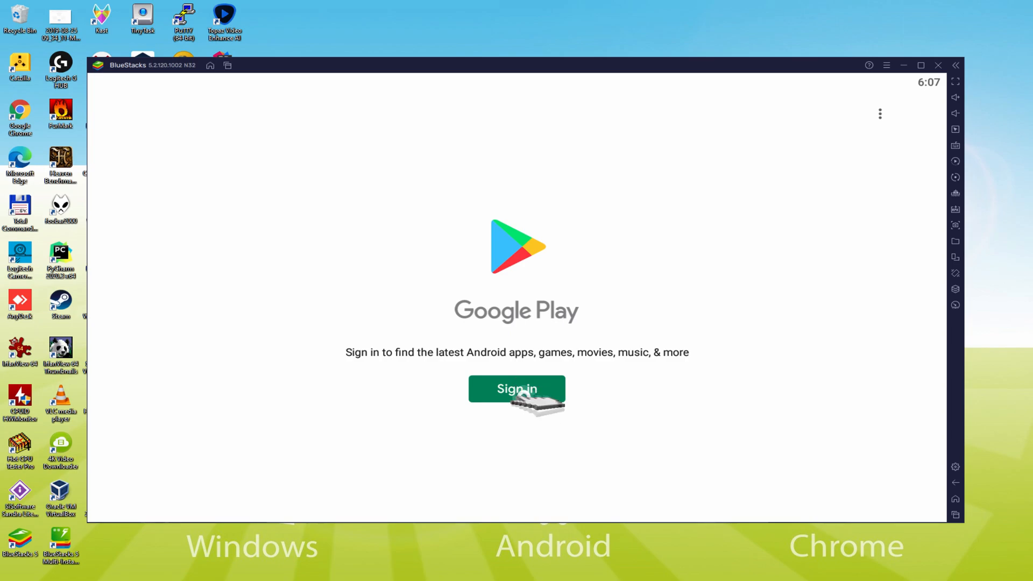
left_click(516, 390)
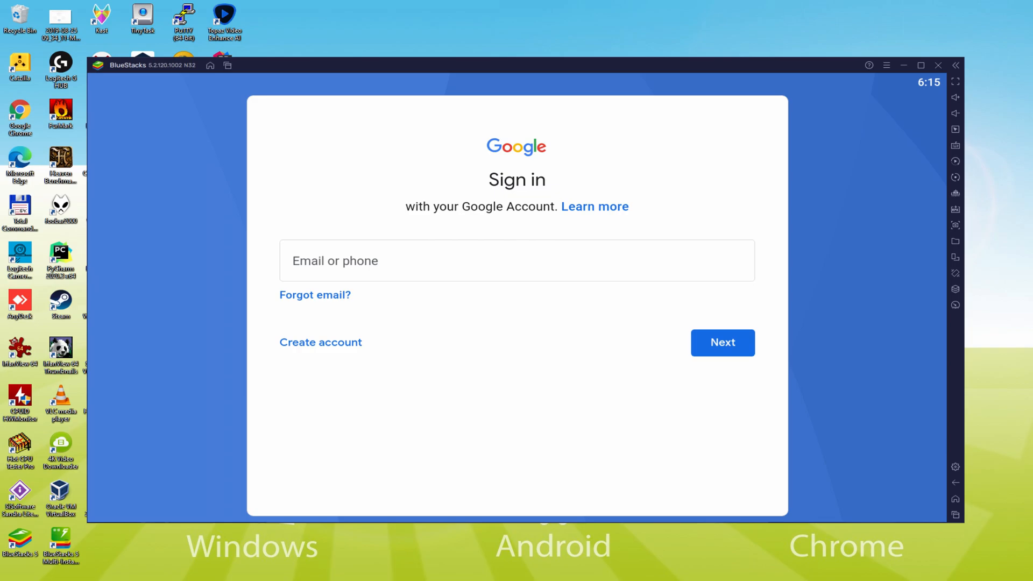
- Enter the Google account, agree to the terms, and accept Google services with Drive backup off
left_click(722, 343)
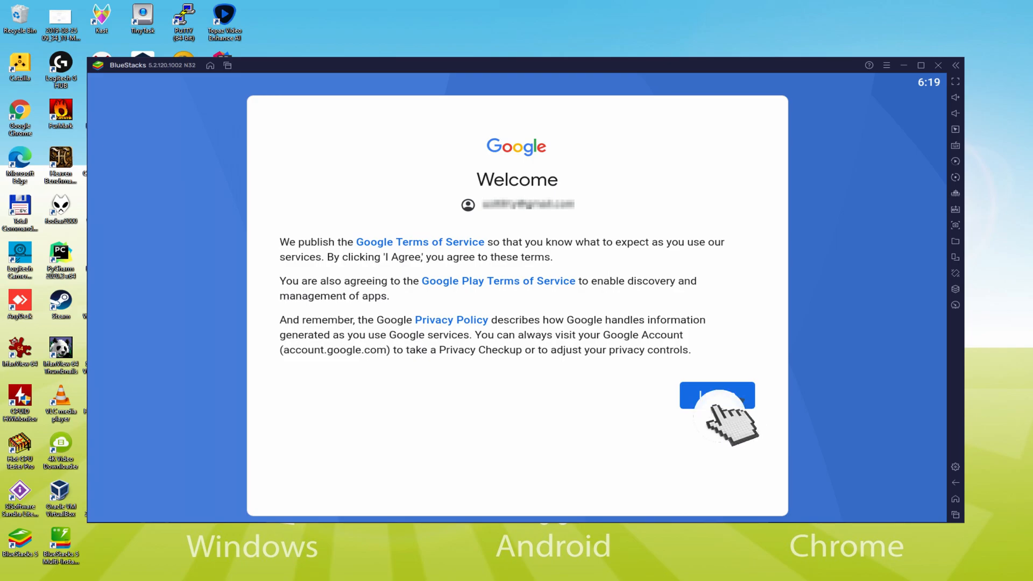
left_click(717, 396)
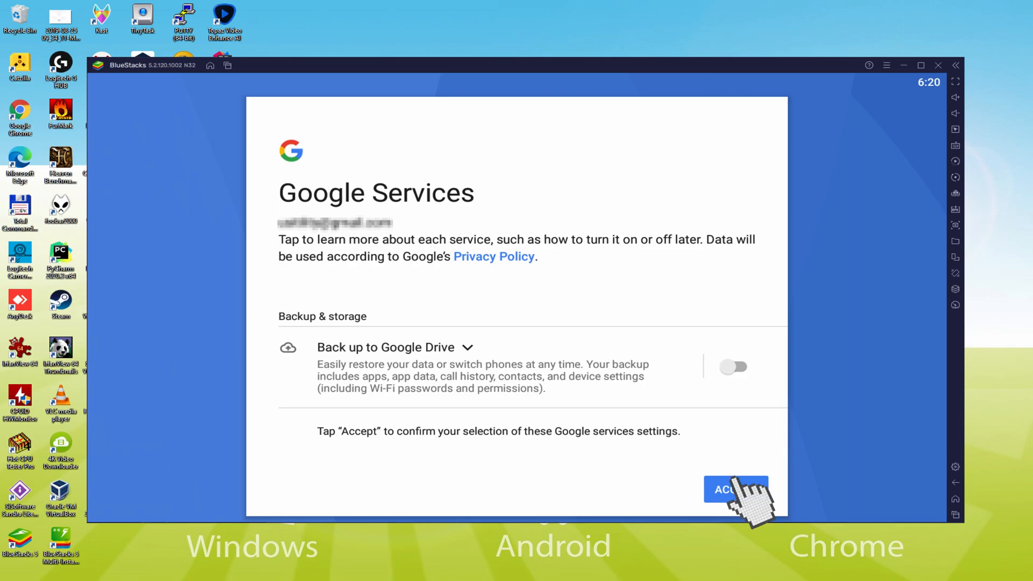
left_click(737, 489)
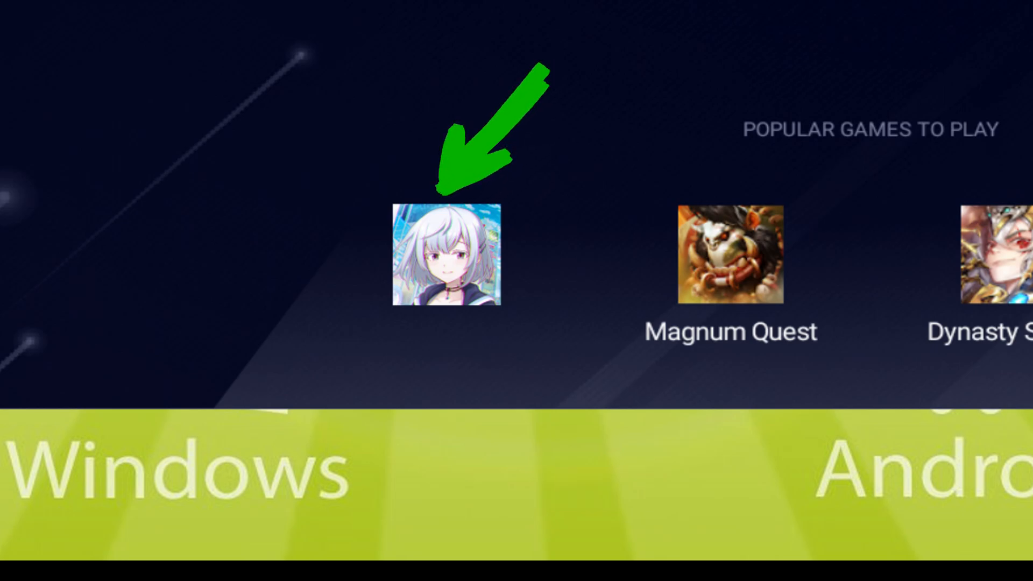
- Install ALICE Fiction from its Play Store page via Popular Games to Play
left_click(446, 262)
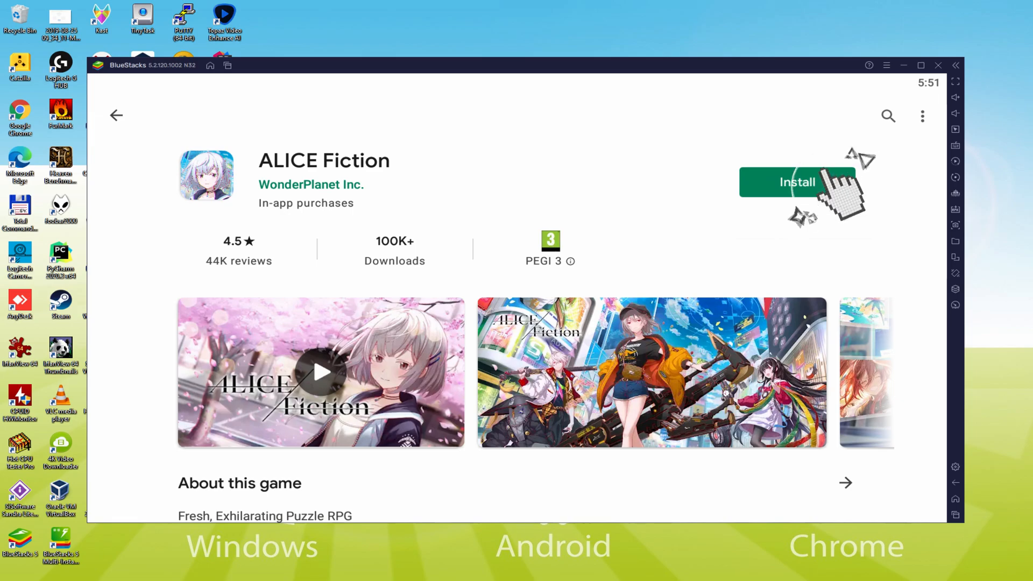
left_click(797, 181)
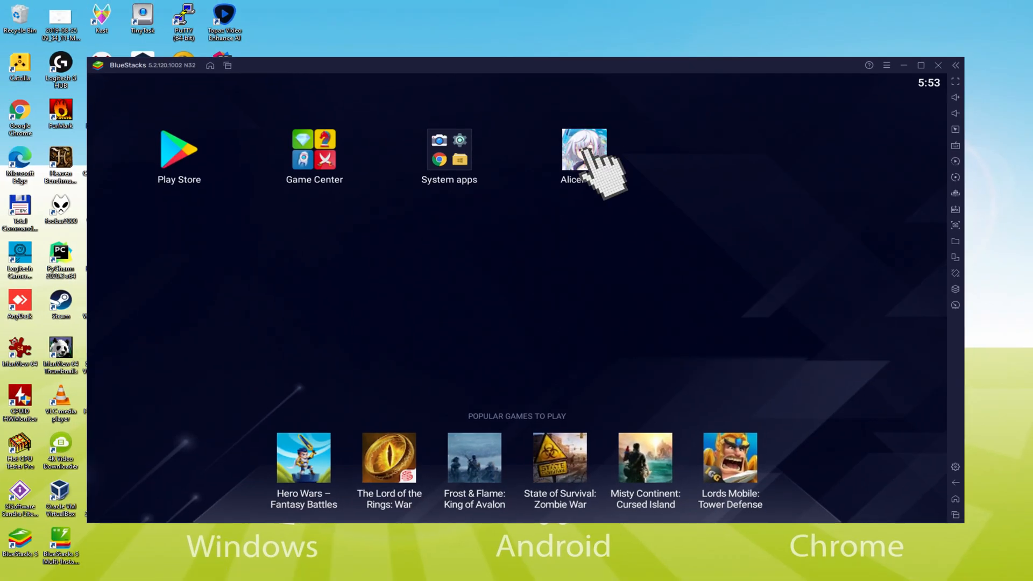
- Launch ALICE Fiction from its icon on the BlueStacks home screen
left_click(584, 149)
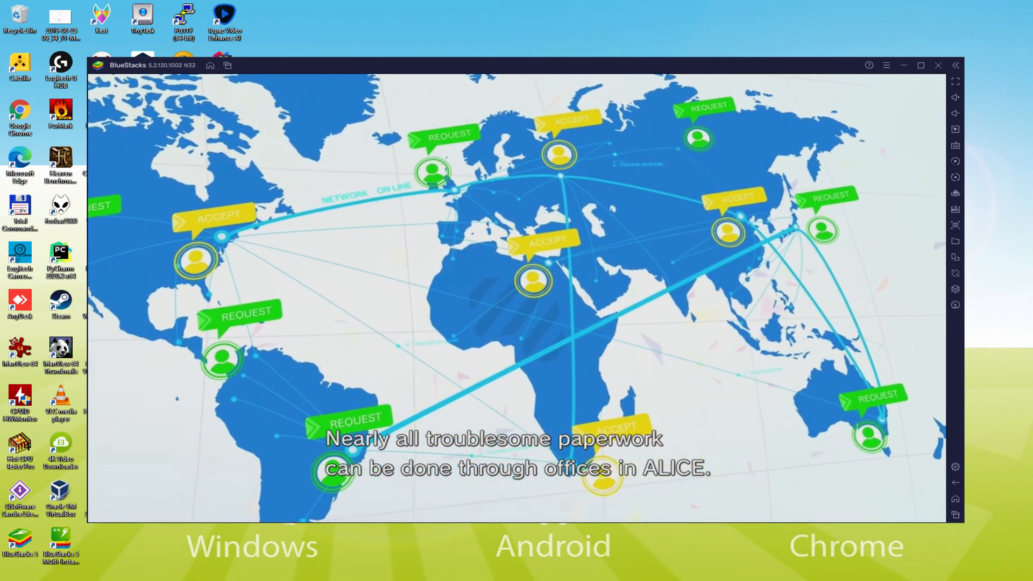
- Skip the intro video, maximize the window, and confirm the player name at sign-up
left_click(921, 65)
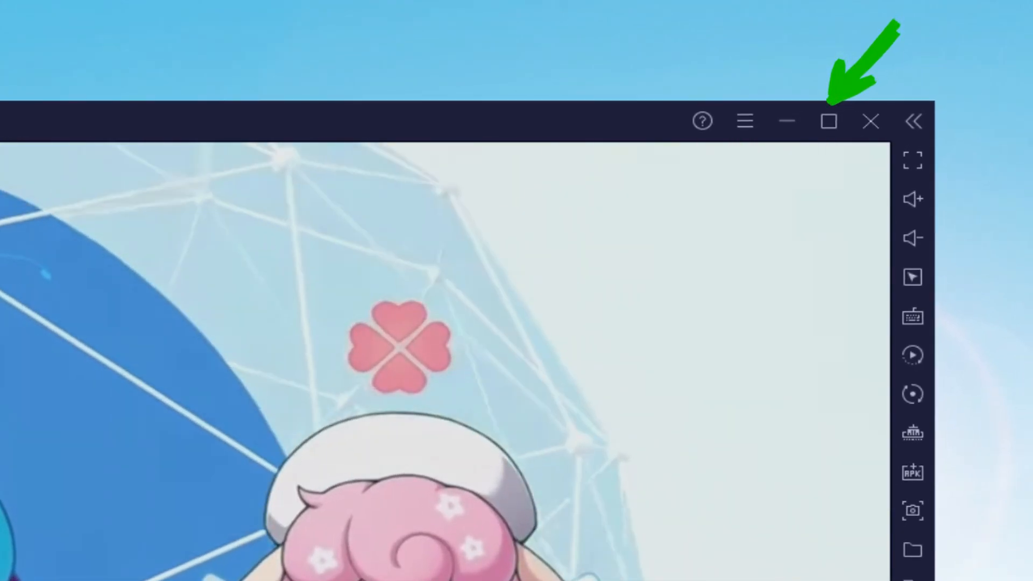
left_click(827, 121)
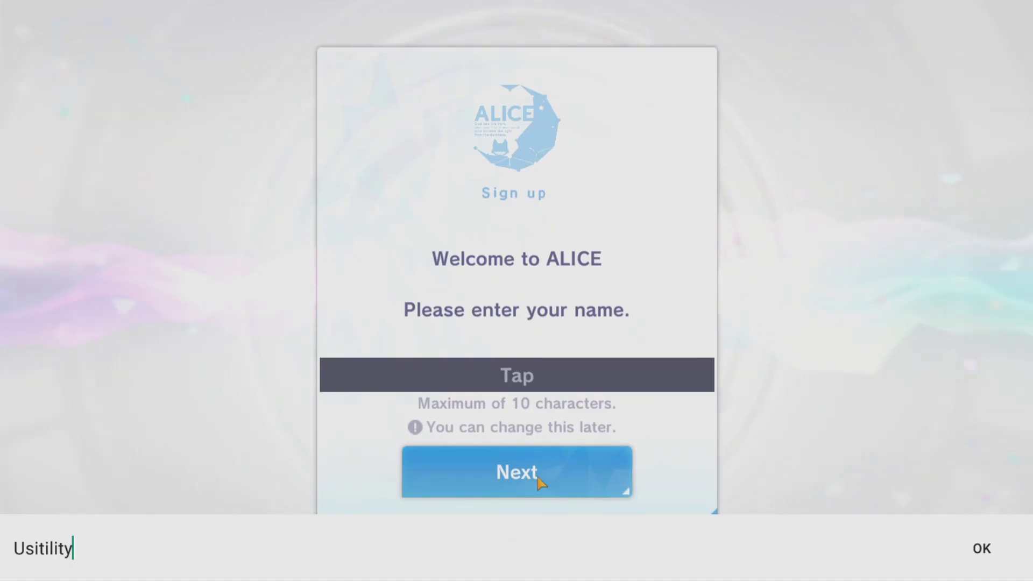
left_click(981, 548)
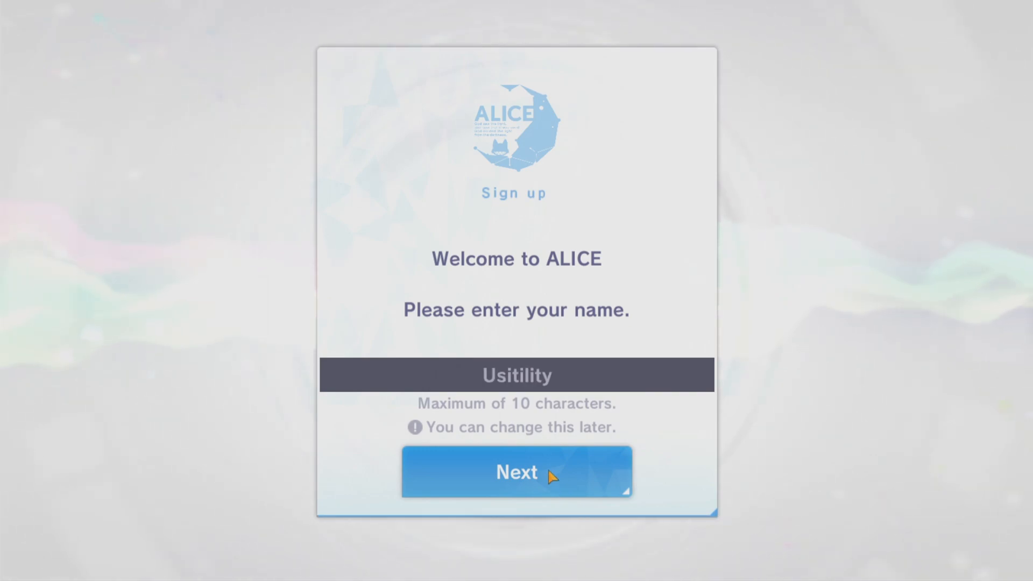
left_click(517, 473)
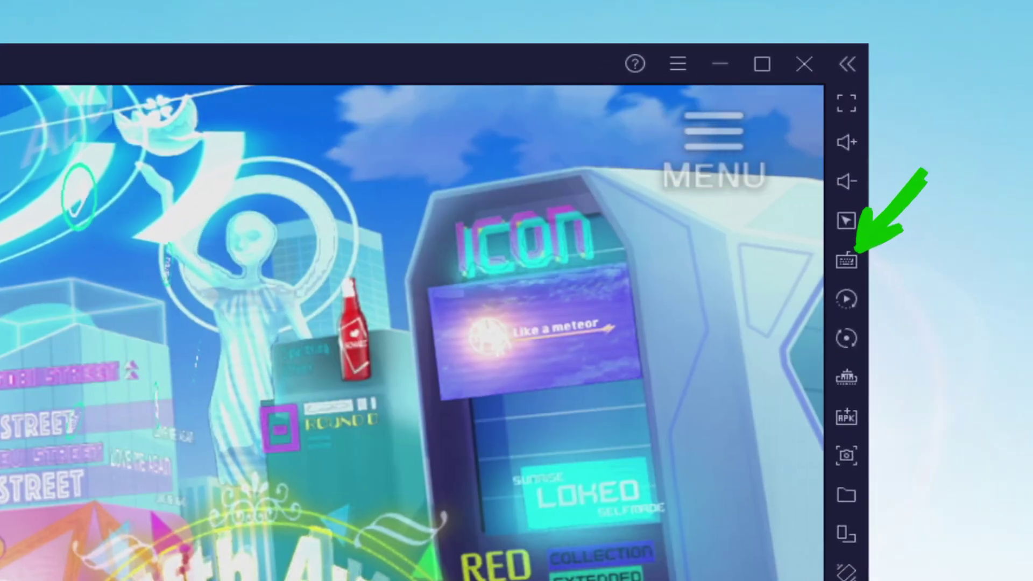
- Show the keyboard control mapping and advance Lab Coat Guy's dialogue to the Chronograph question
left_click(846, 260)
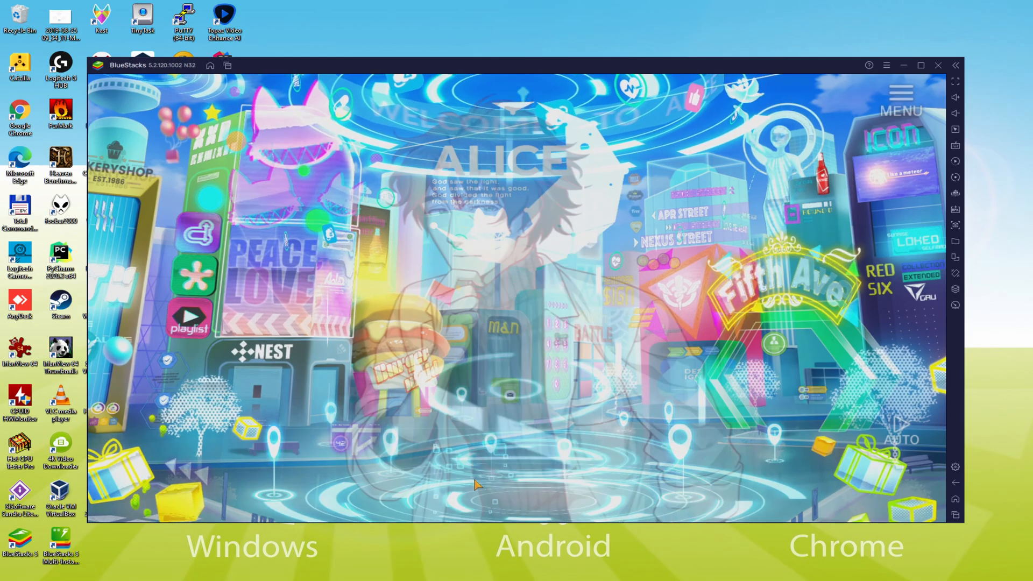
left_click(477, 486)
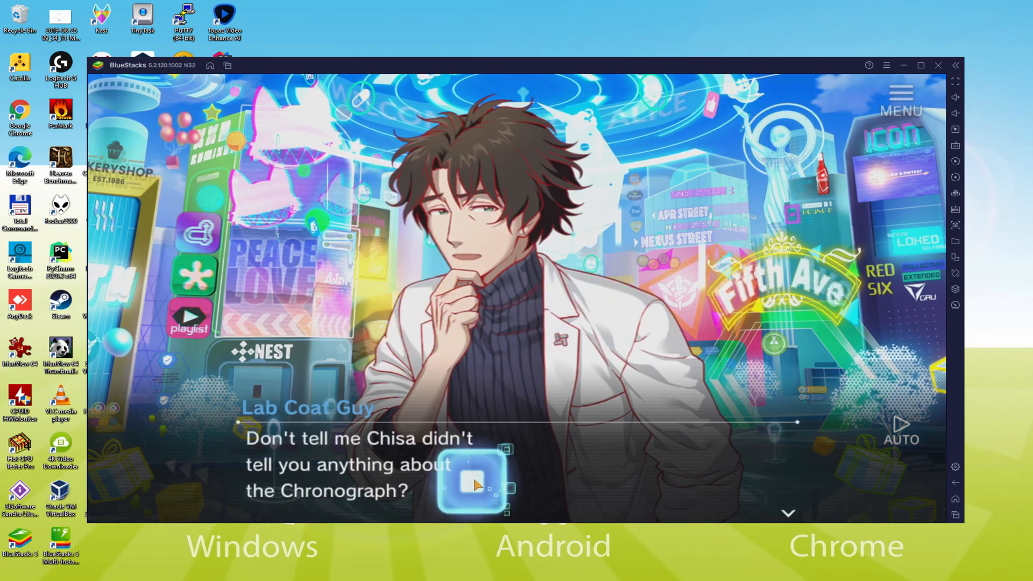
left_click(474, 484)
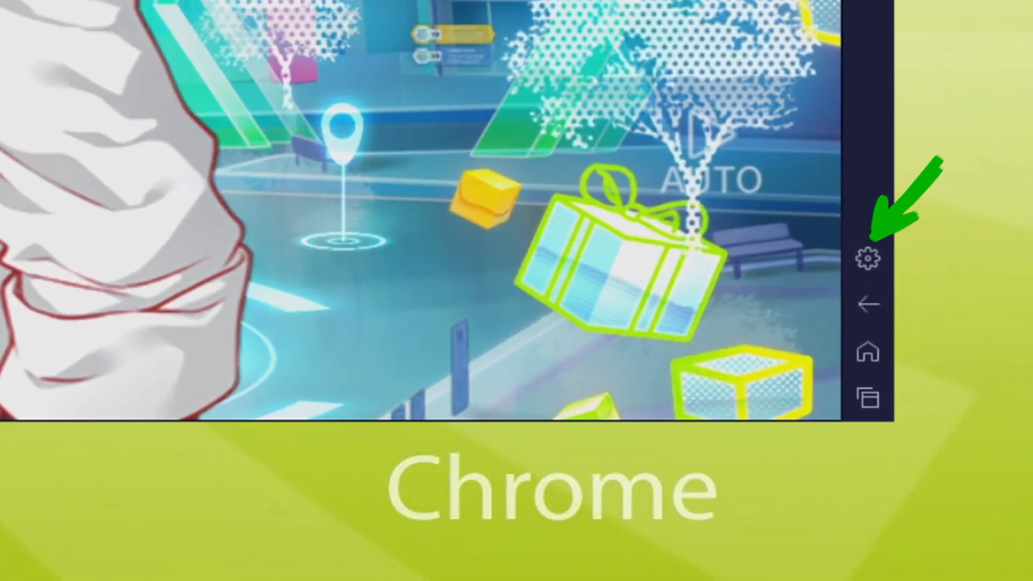
- Open the emulator settings, then advance the dialogue to Minato's backup restoration line
left_click(866, 258)
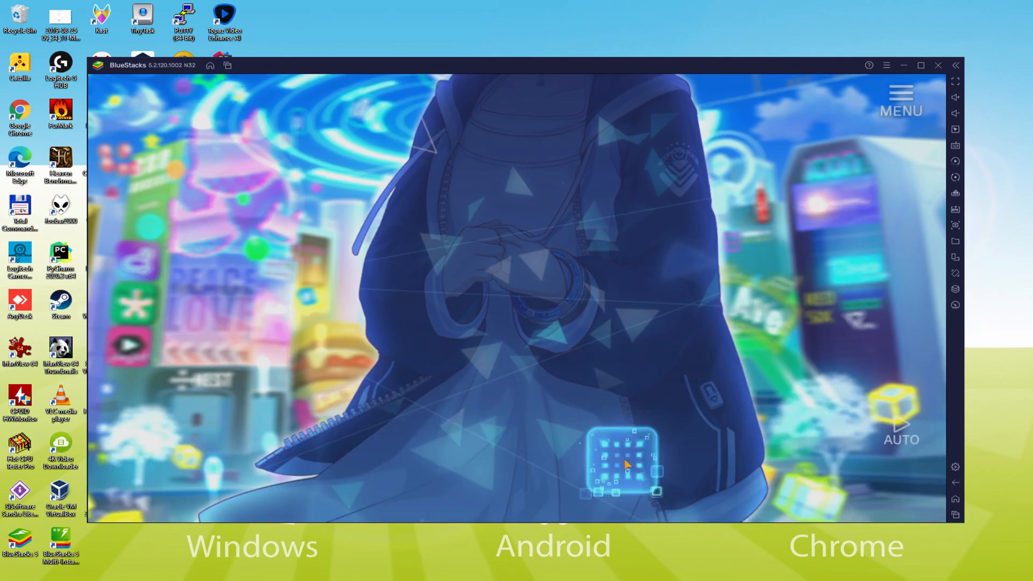
left_click(625, 469)
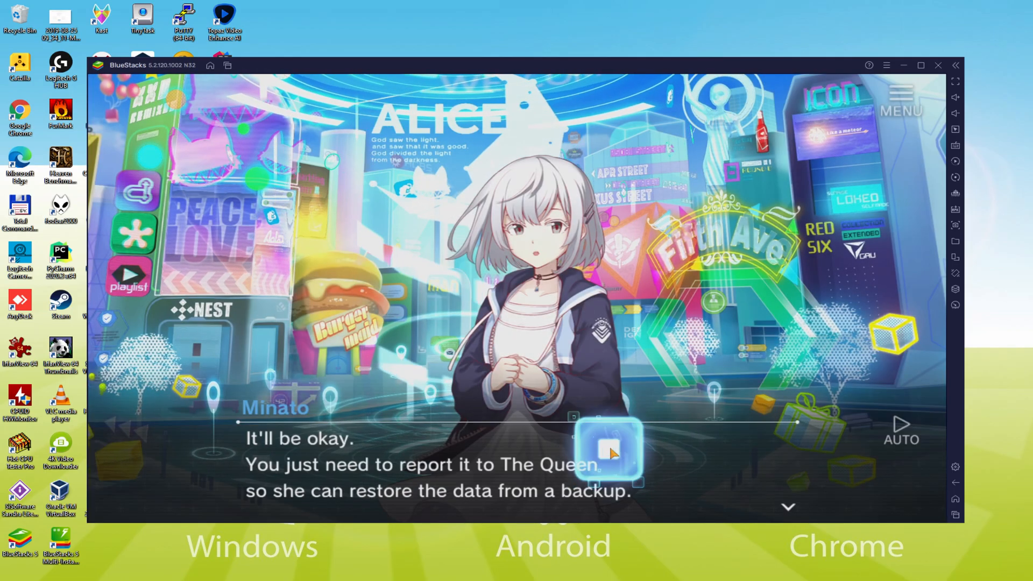
left_click(609, 455)
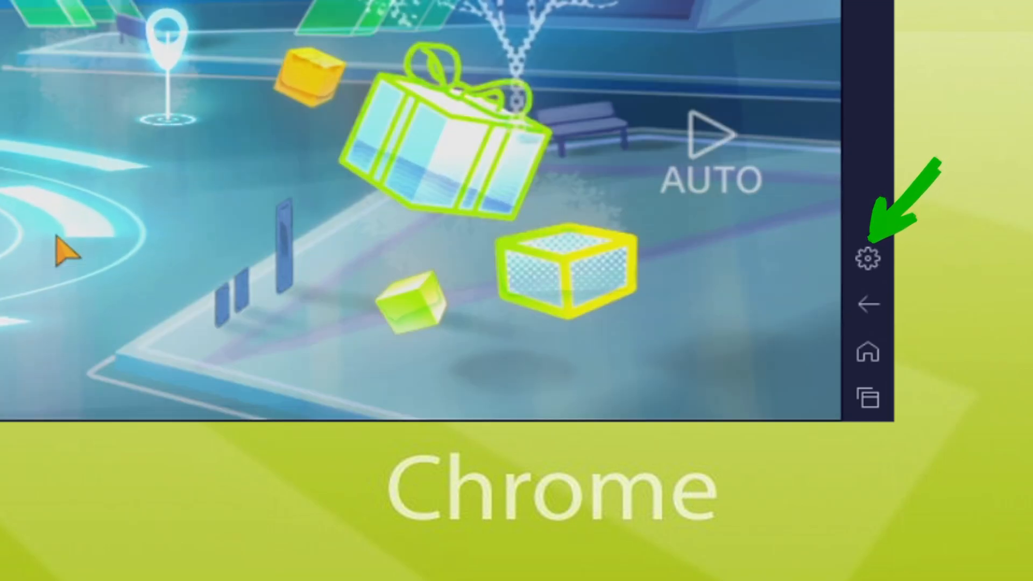
left_click(865, 258)
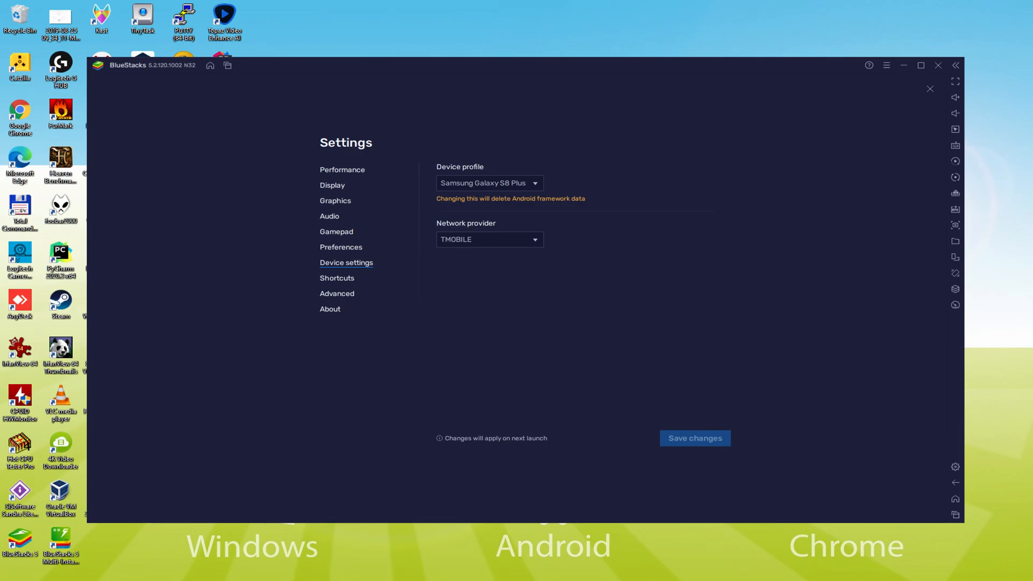
left_click(928, 88)
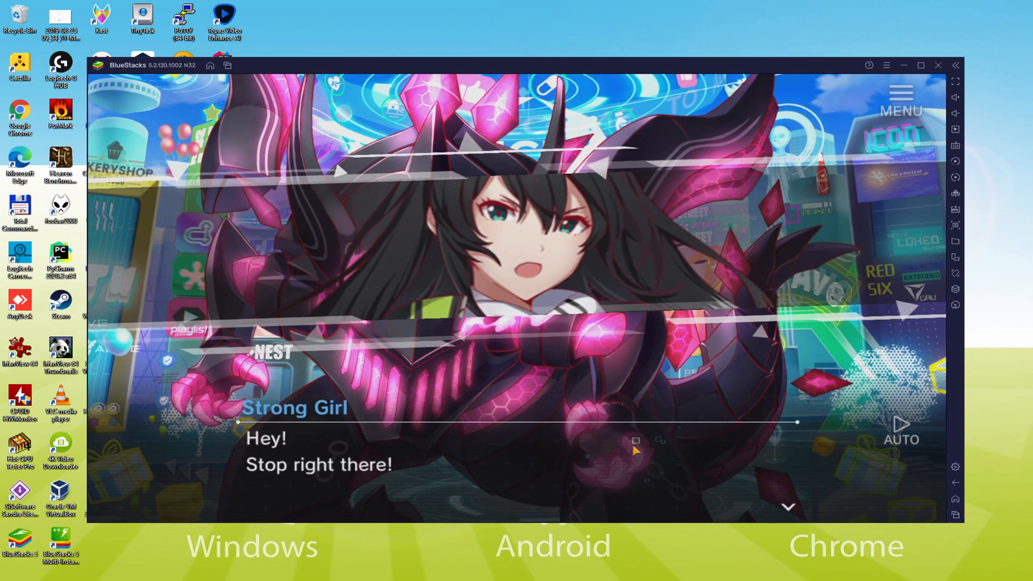
- Advance the story to Minato's 'Uh, Sis...' reply as the Strong Girl's armored form appears
left_click(632, 456)
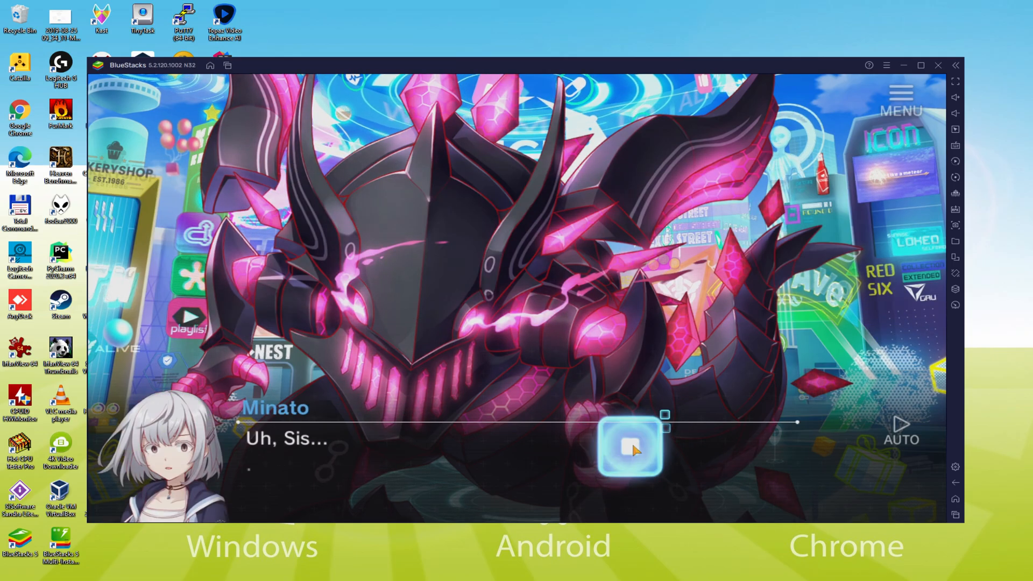